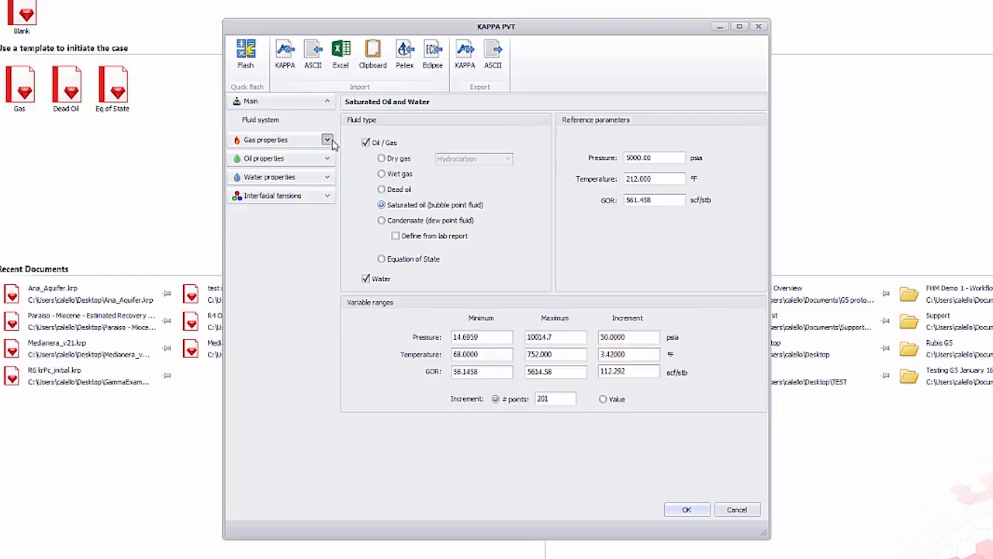
Compare gas Z-factor correlations by adding Beggs-Brill and Hall-Yarborough to the gas properties plots
left_click(326, 140)
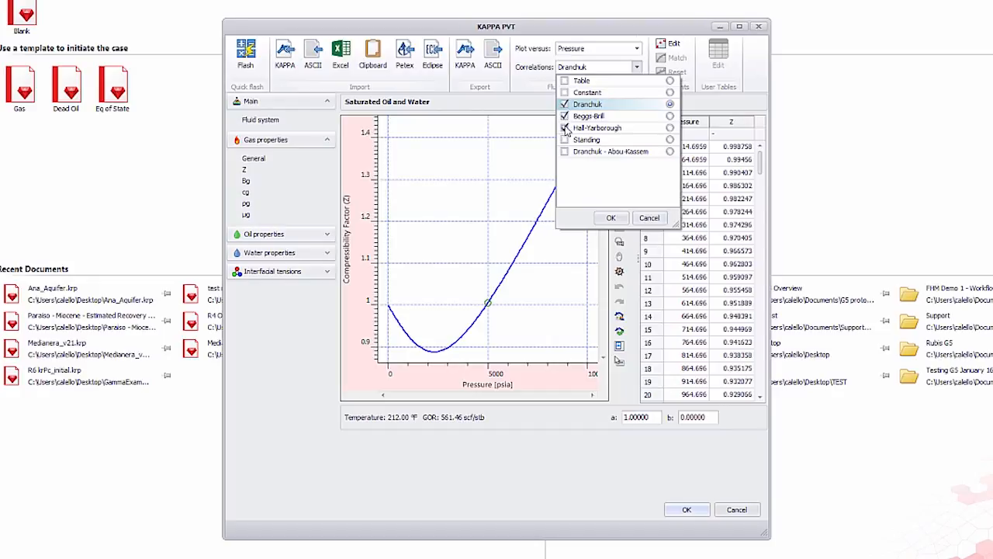
left_click(564, 128)
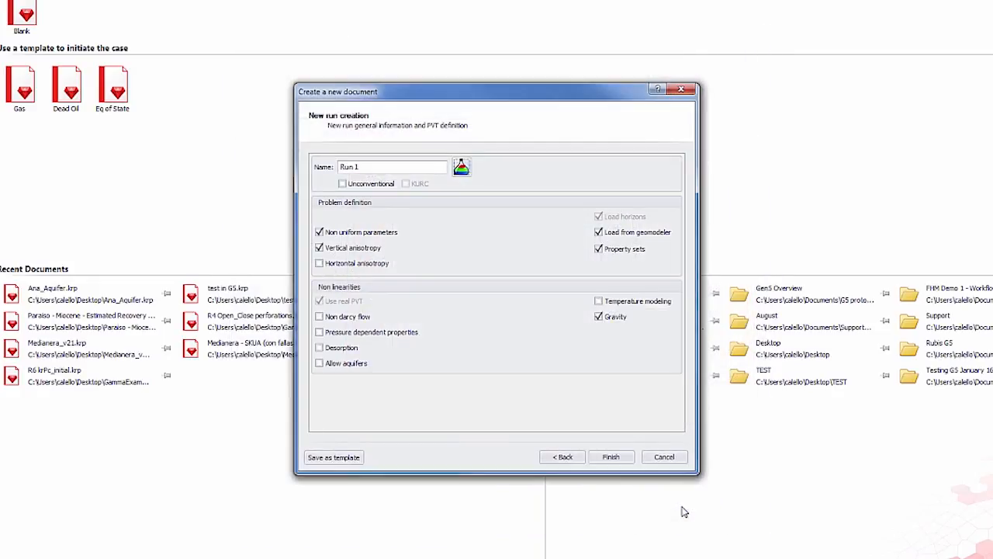
Create Run 1, trace the reservoir contour, and finish entering the two-point layer-thickness data
left_click(611, 457)
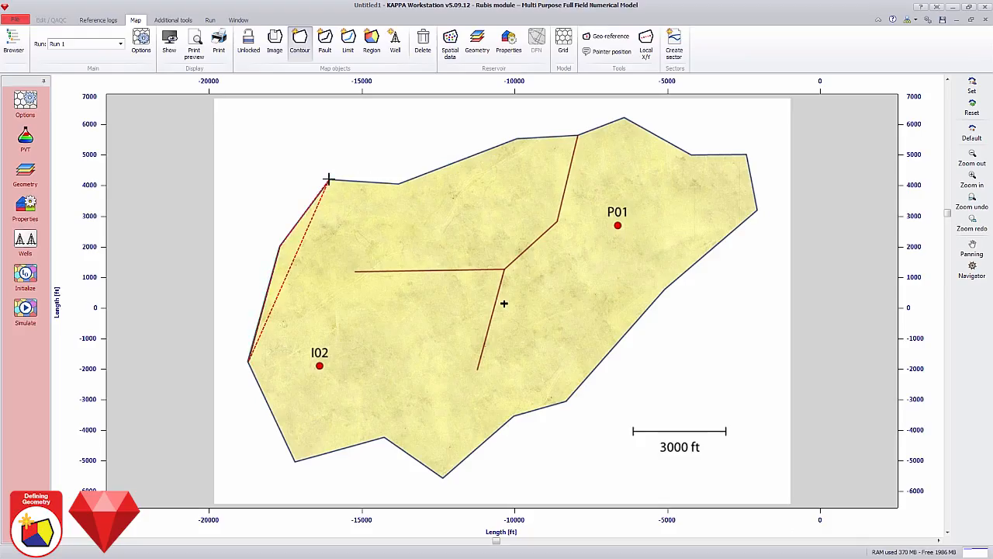
left_click_drag(327, 179, 513, 138)
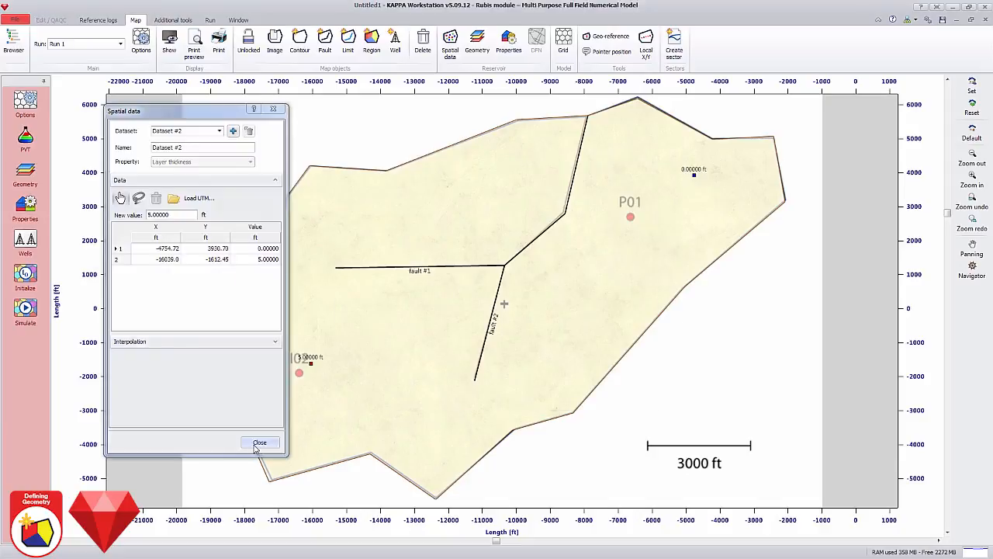
left_click(259, 442)
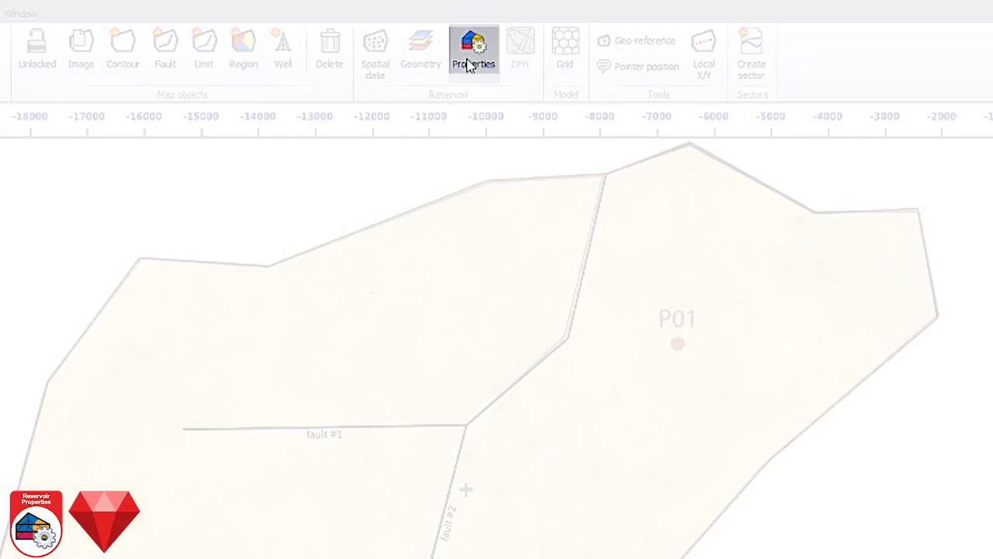
Review the KrPc curves and define the initial state by contacts: GOC 5920 ft, WOC 6060 ft
left_click(474, 52)
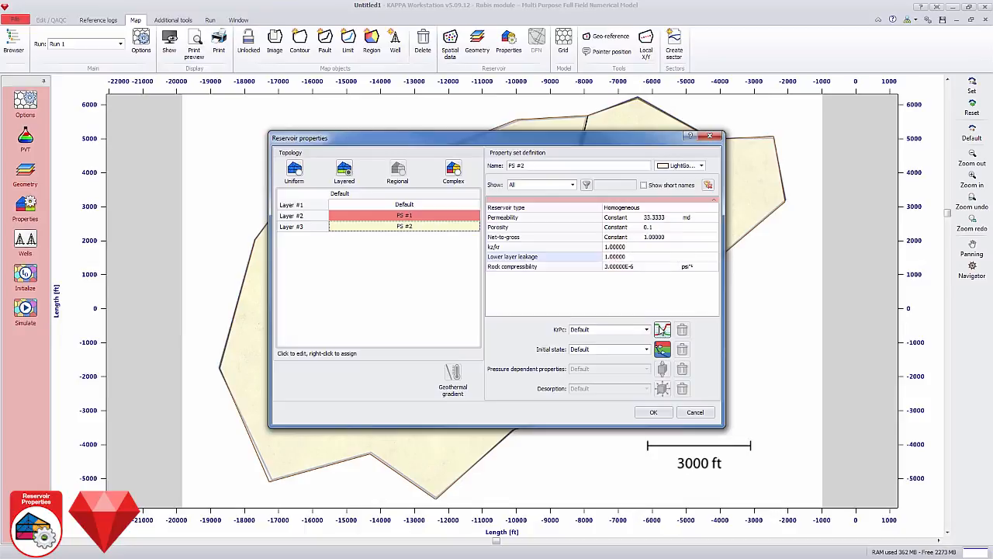
left_click(661, 329)
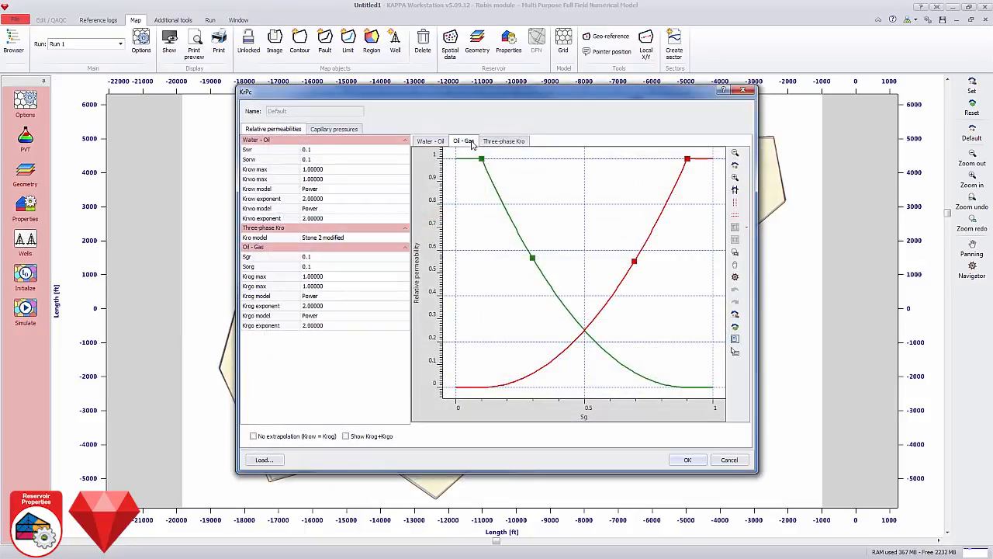
left_click(504, 140)
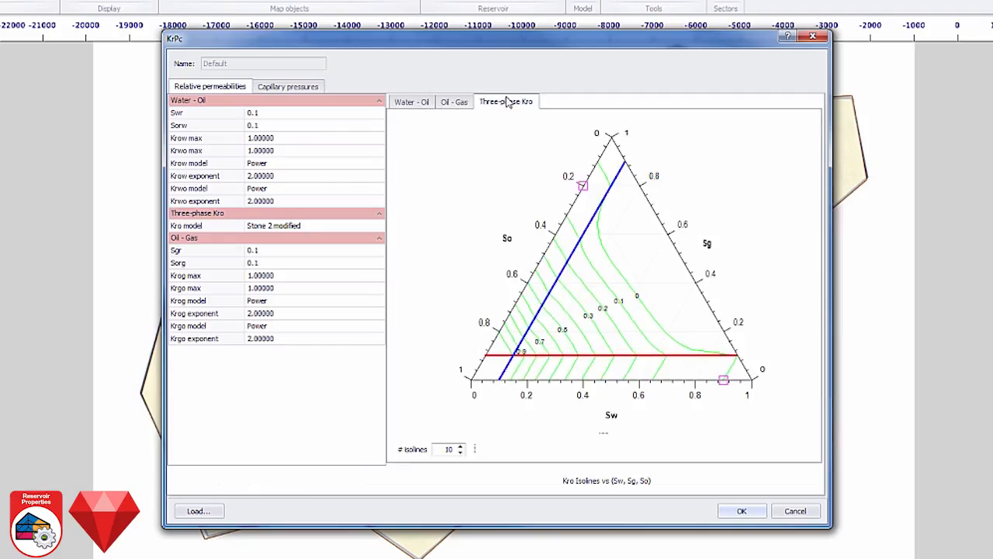
left_click(288, 86)
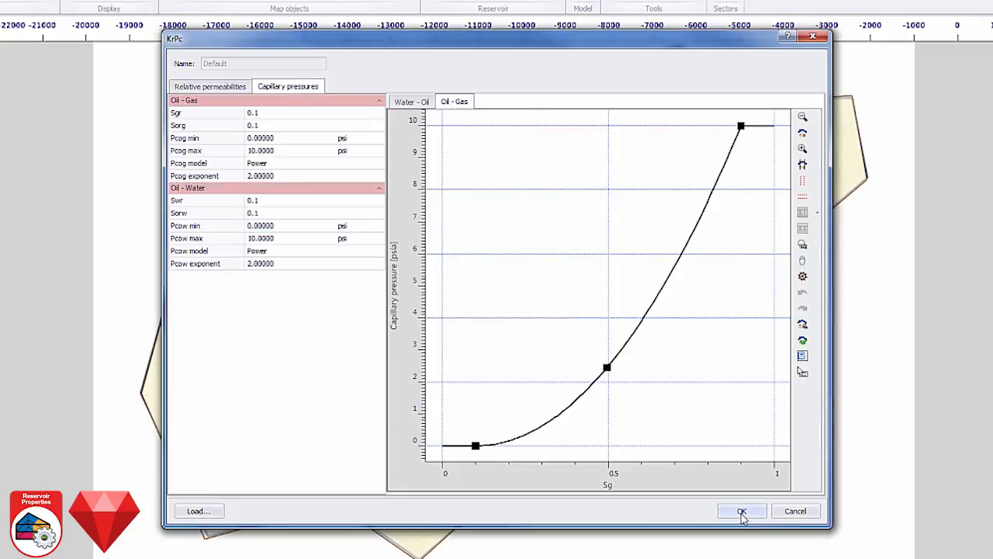
left_click(740, 511)
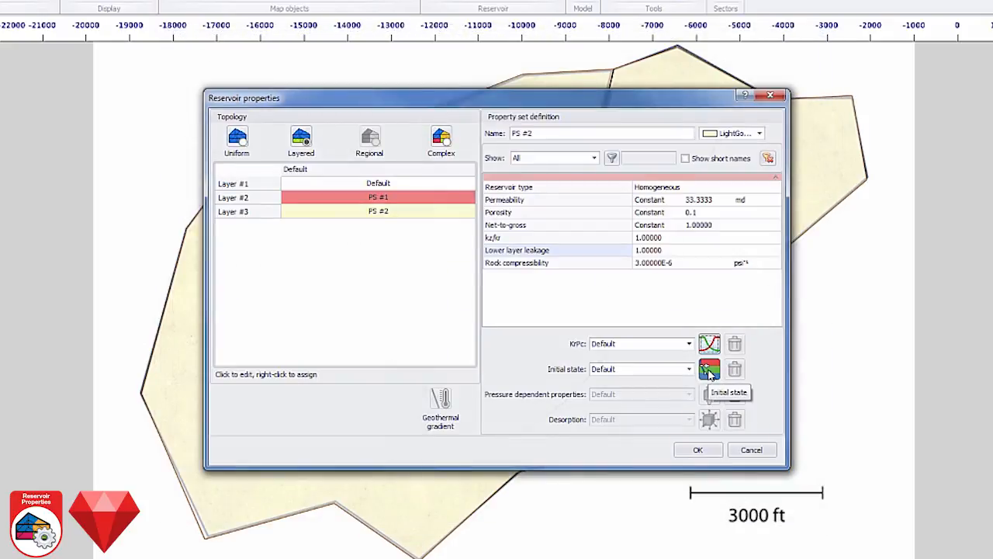
left_click(709, 369)
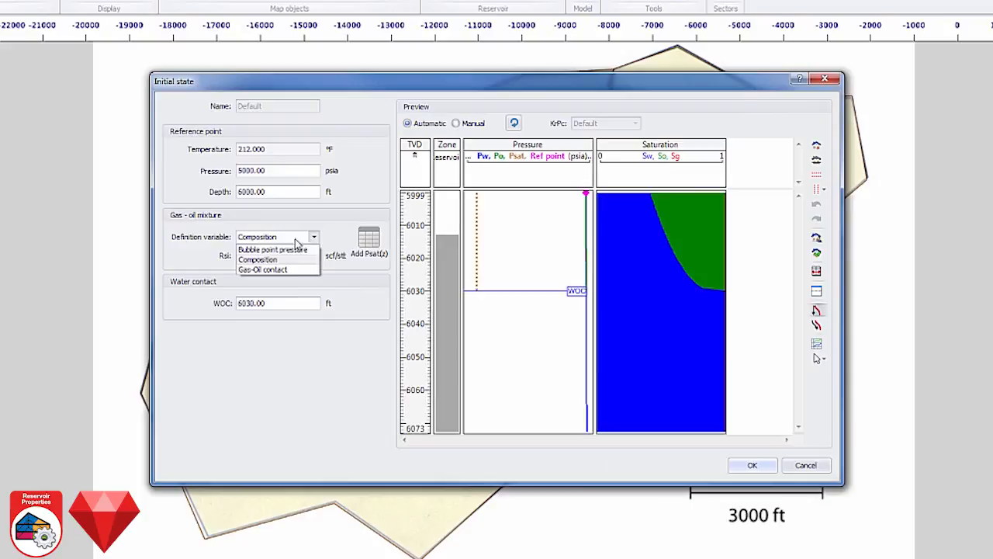
left_click(262, 270)
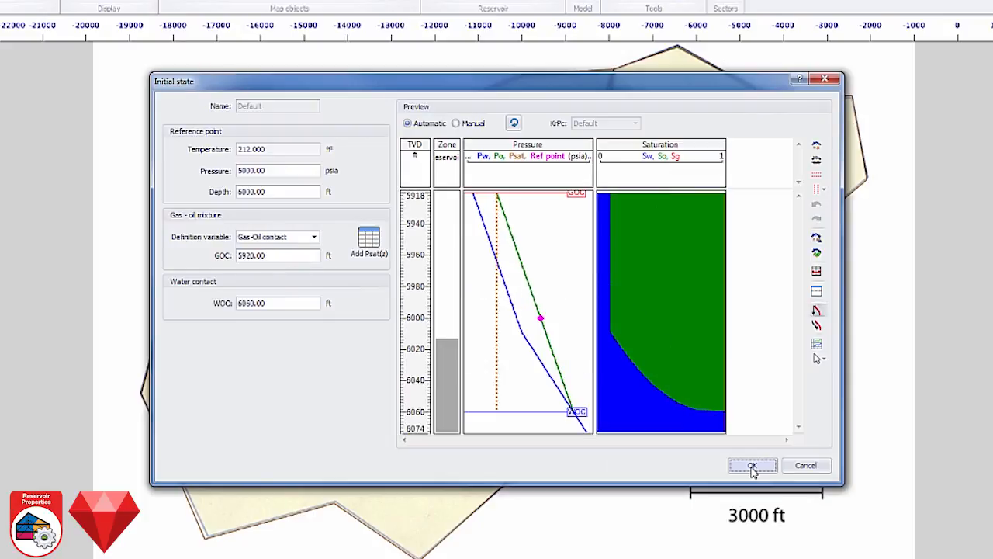
Make Well #1 a complex well, edit its perforations and review its production schedule
left_click(751, 465)
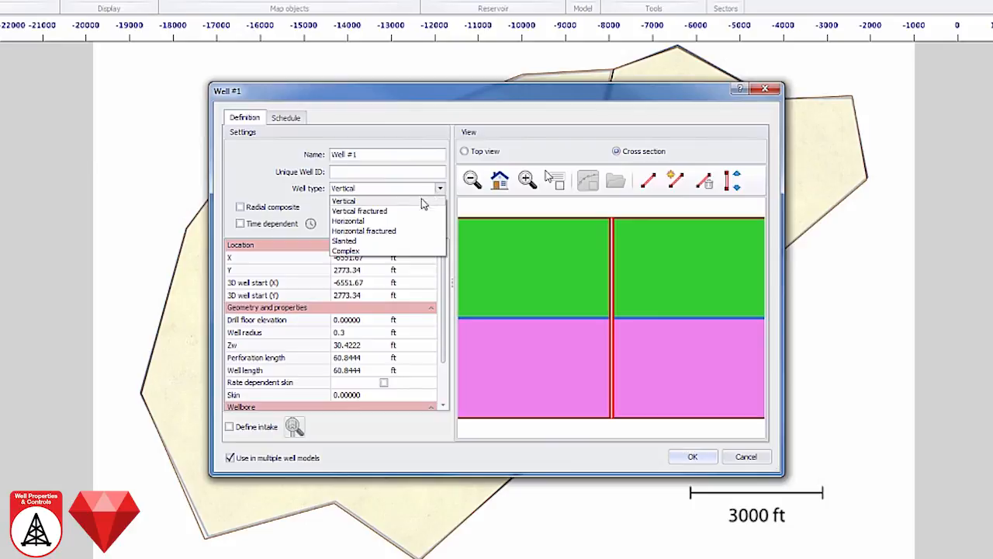
left_click(346, 250)
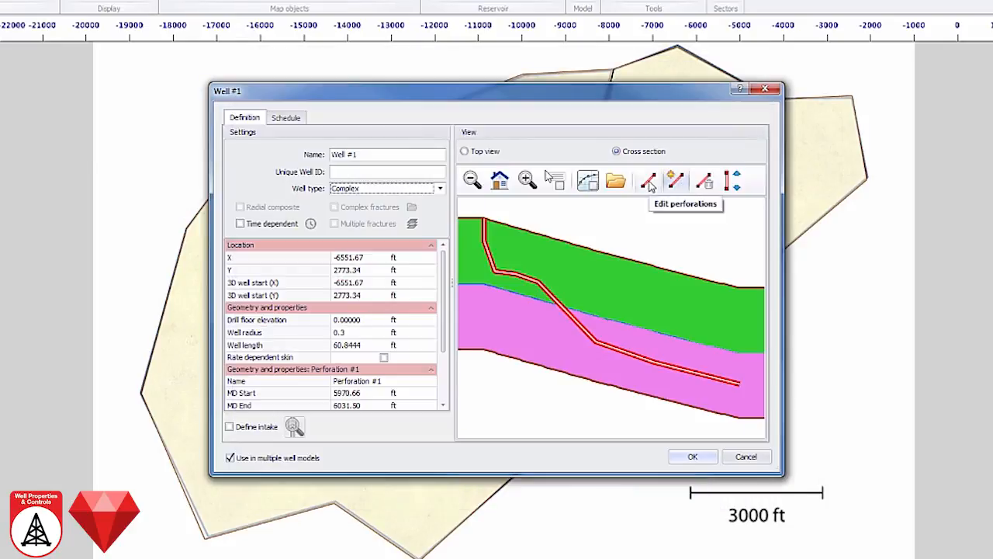
left_click(675, 180)
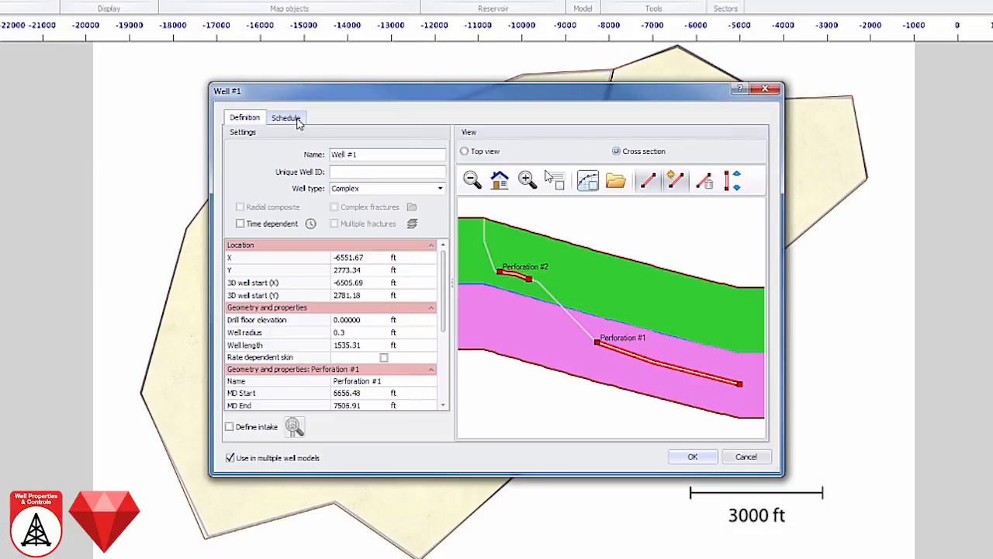
left_click(286, 117)
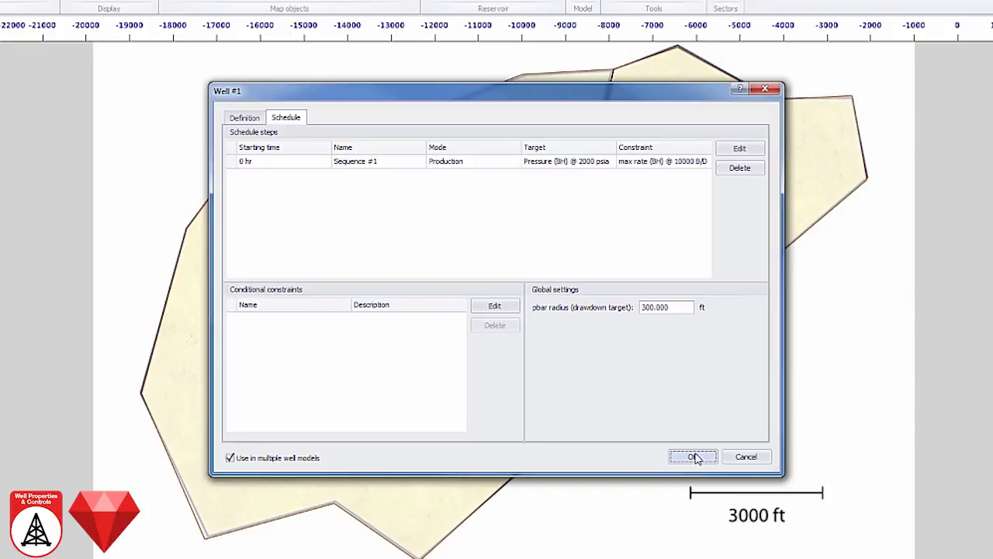
left_click(692, 456)
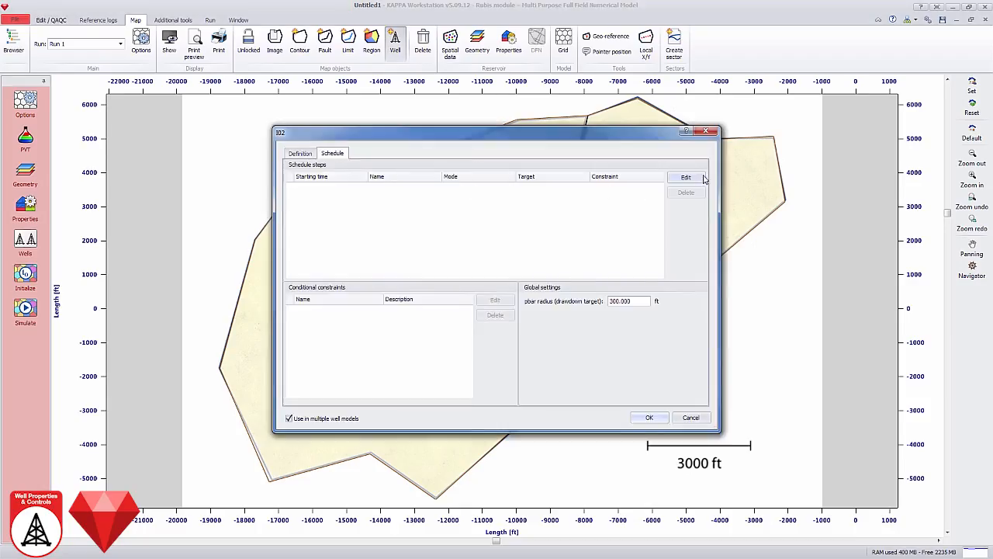
Schedule I02 as a water-rate injector at -5000 B/D
left_click(686, 177)
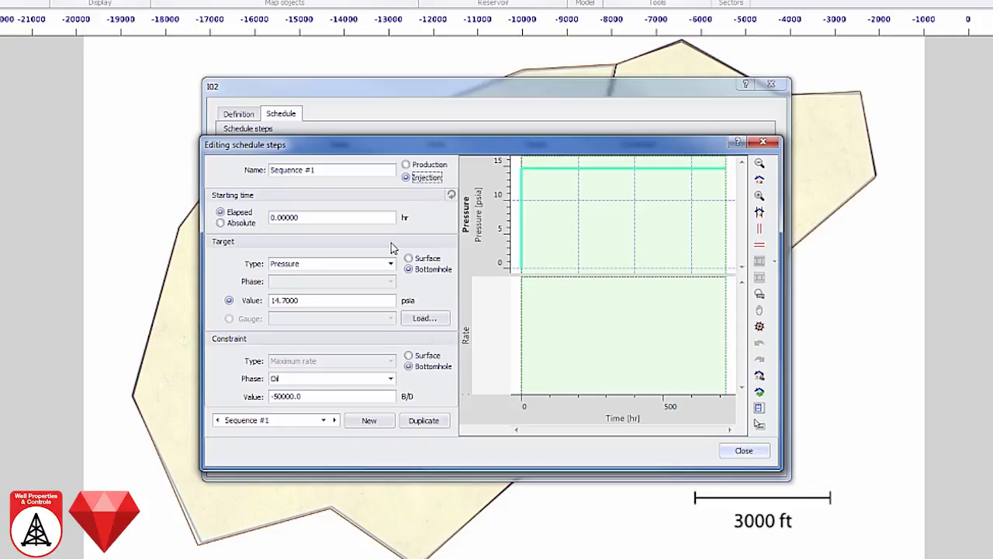
left_click(389, 263)
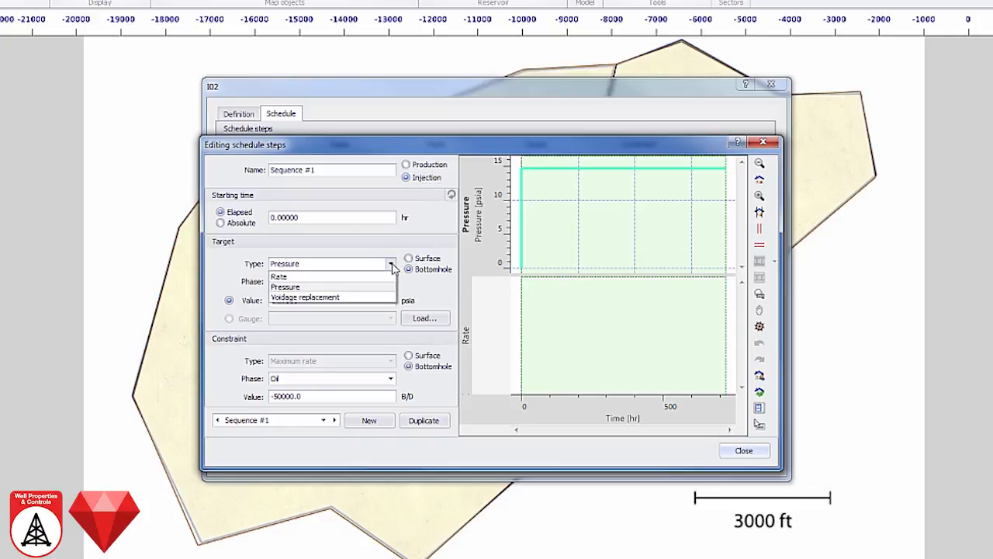
left_click(279, 276)
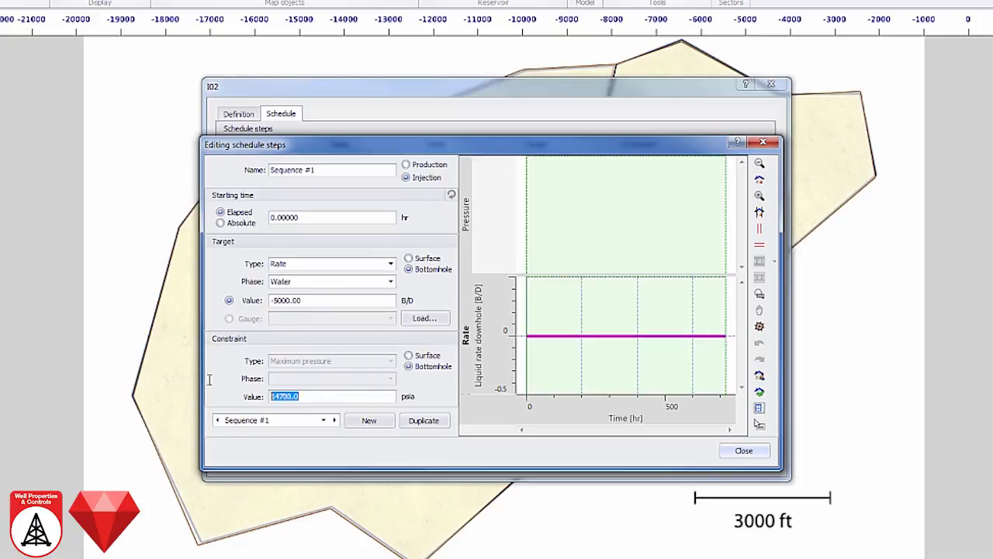
left_click(742, 450)
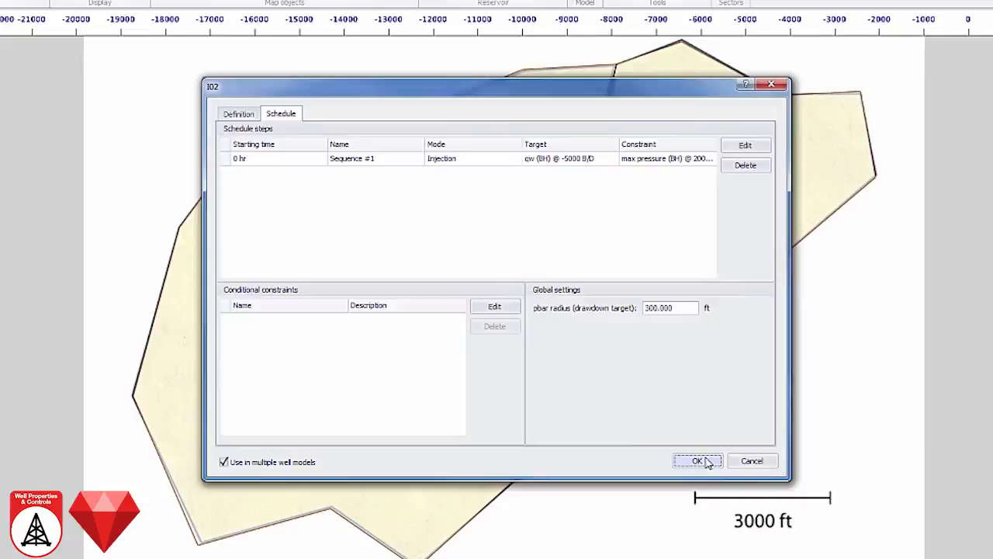
left_click(697, 460)
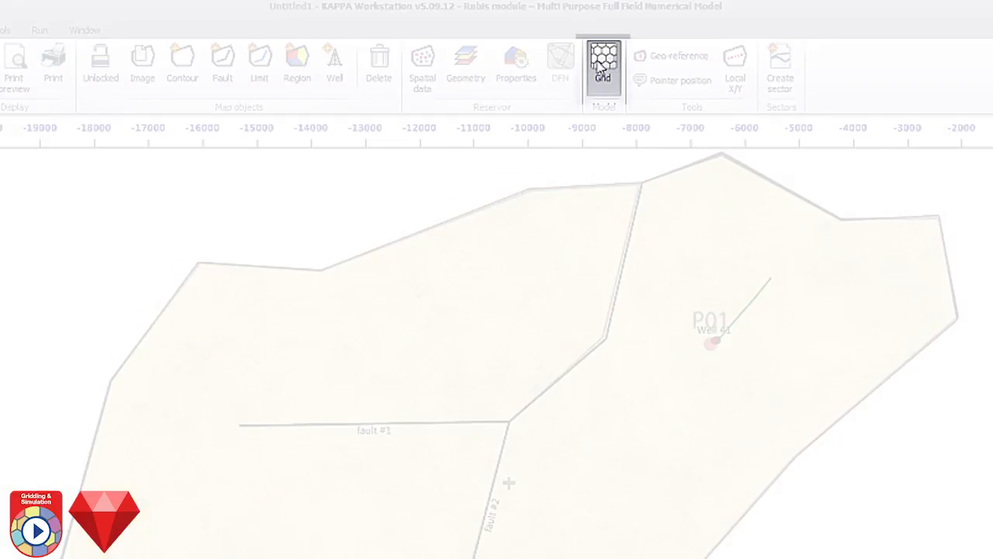
Build the 3735-cell hexagonal grid and colour its 3D preview by a reservoir property
left_click(603, 66)
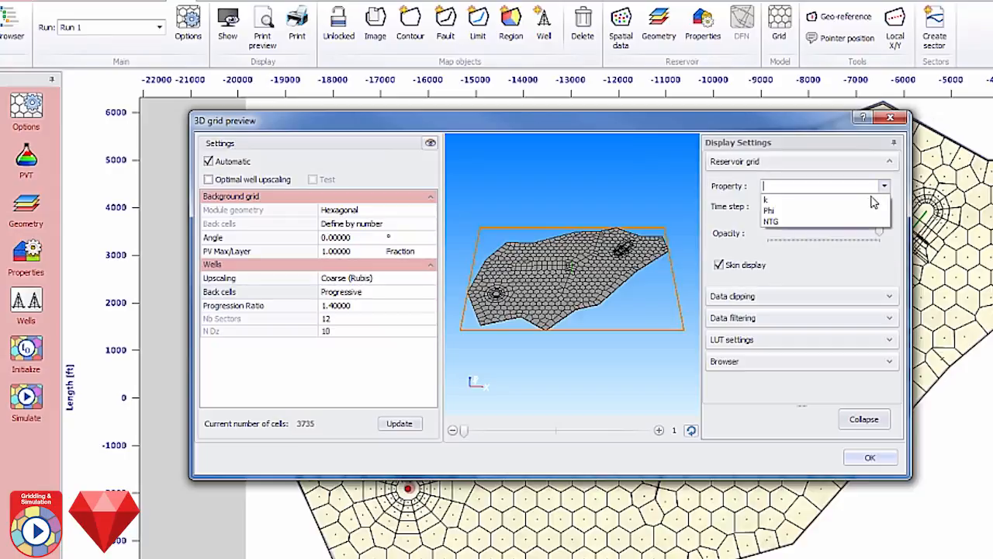
left_click(767, 199)
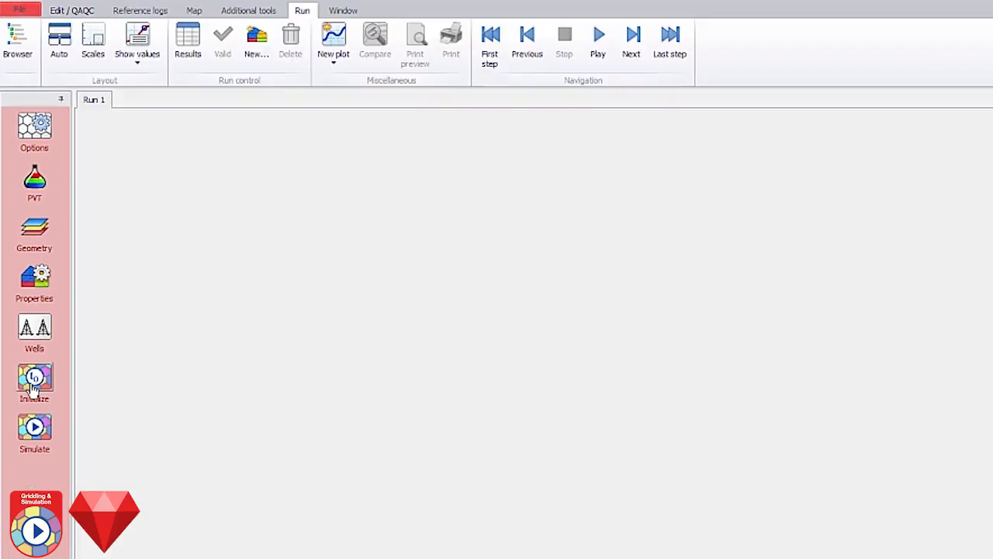
Output gauges for Well #1 and I02, production logs for Well #1, and global results
left_click(34, 377)
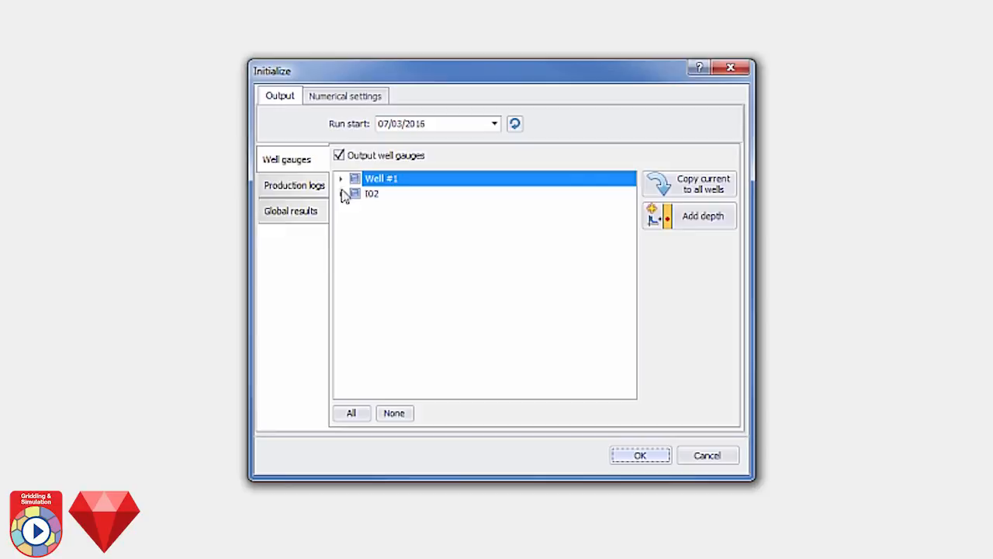
left_click(341, 178)
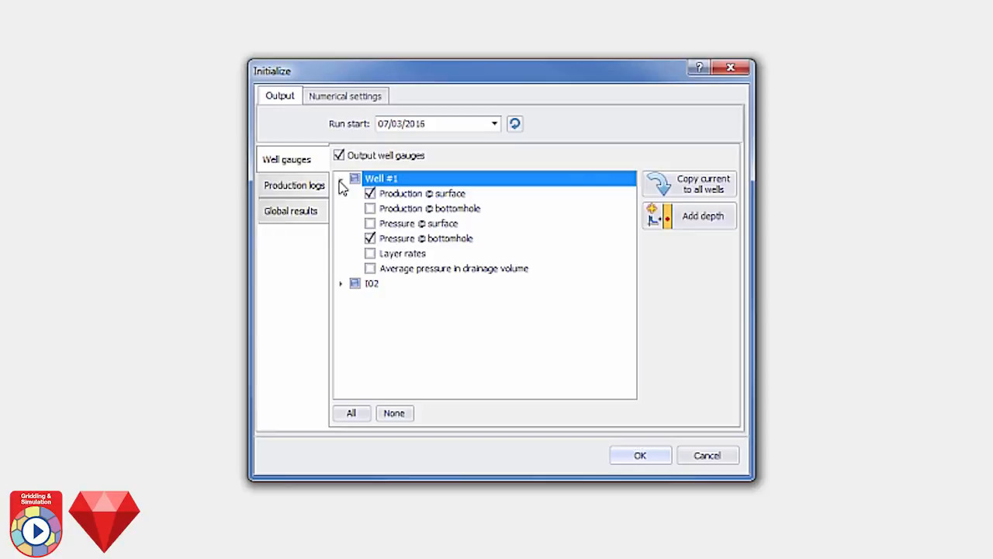
left_click(341, 283)
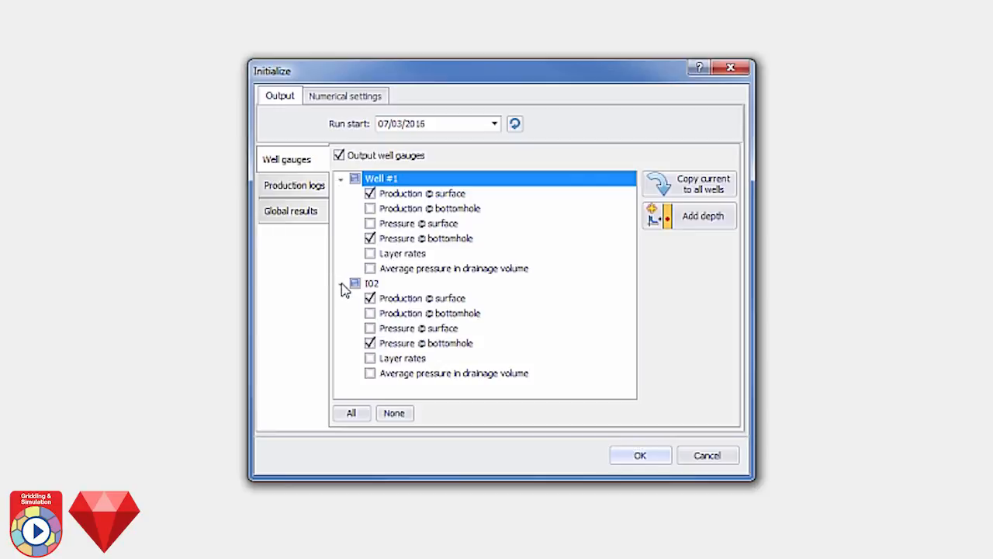
left_click(294, 184)
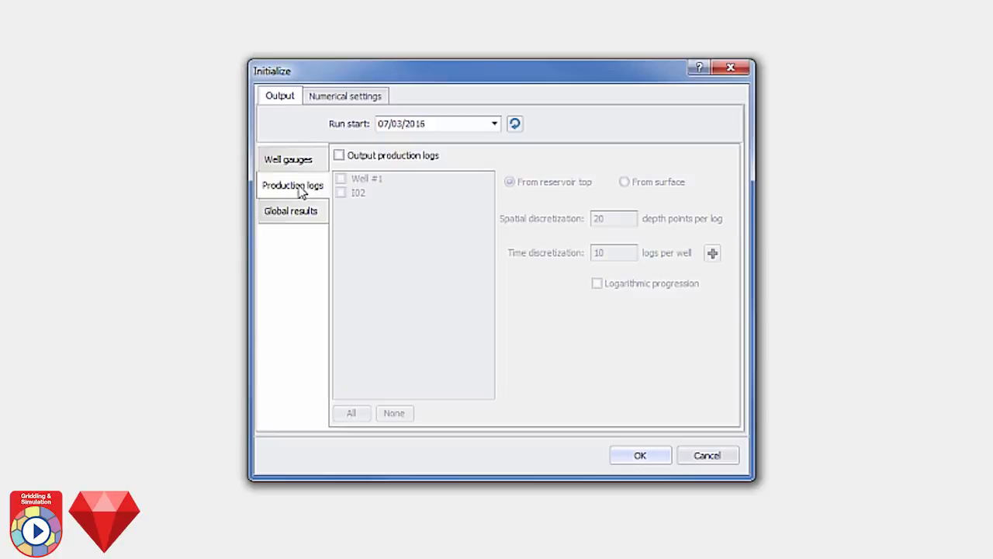
left_click(339, 155)
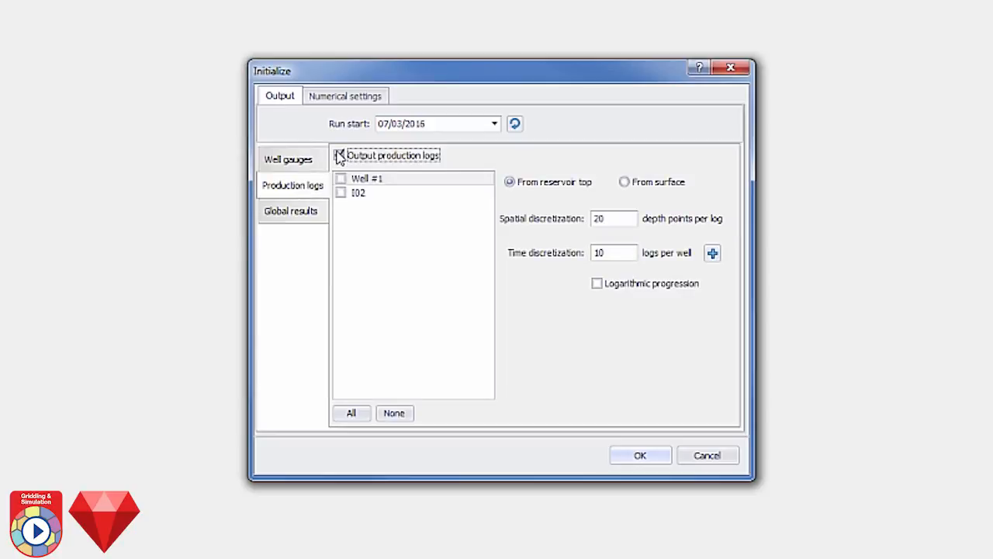
left_click(339, 154)
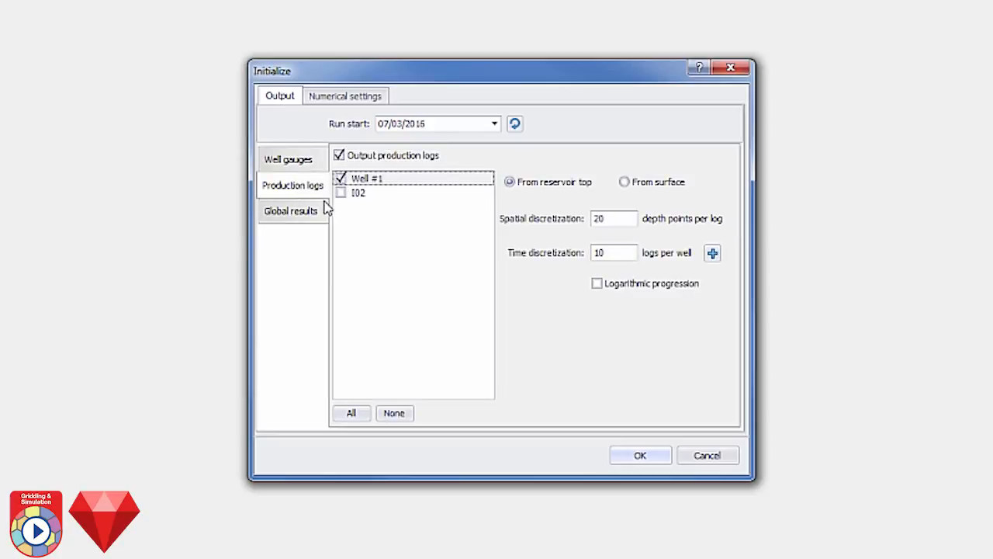
left_click(290, 210)
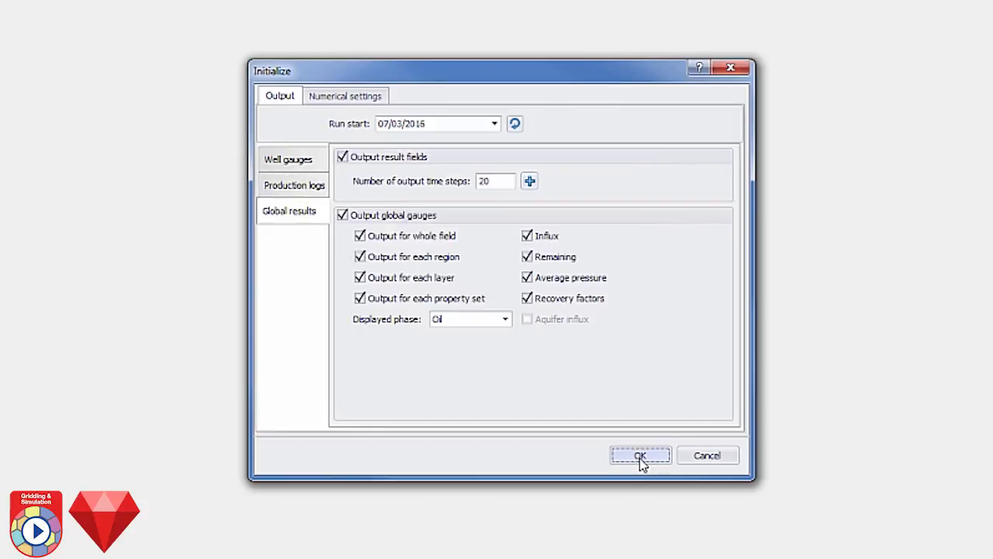
left_click(639, 455)
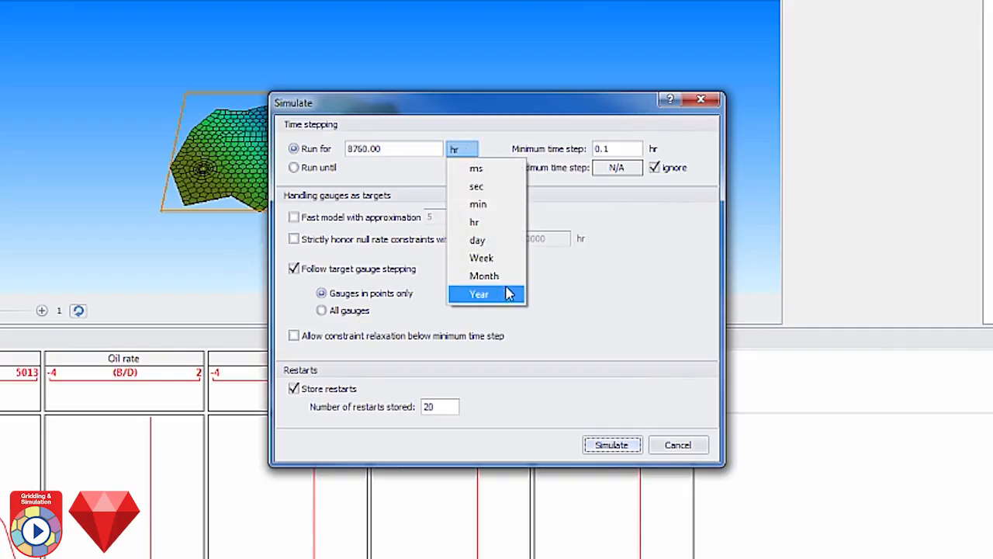
Set the run duration to 10 years and launch the simulation
left_click(479, 293)
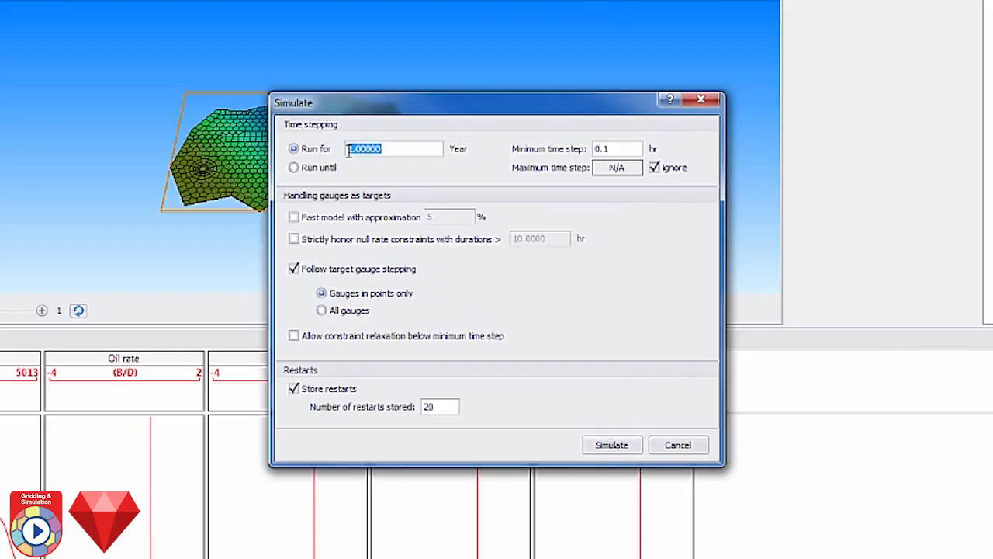
type("10")
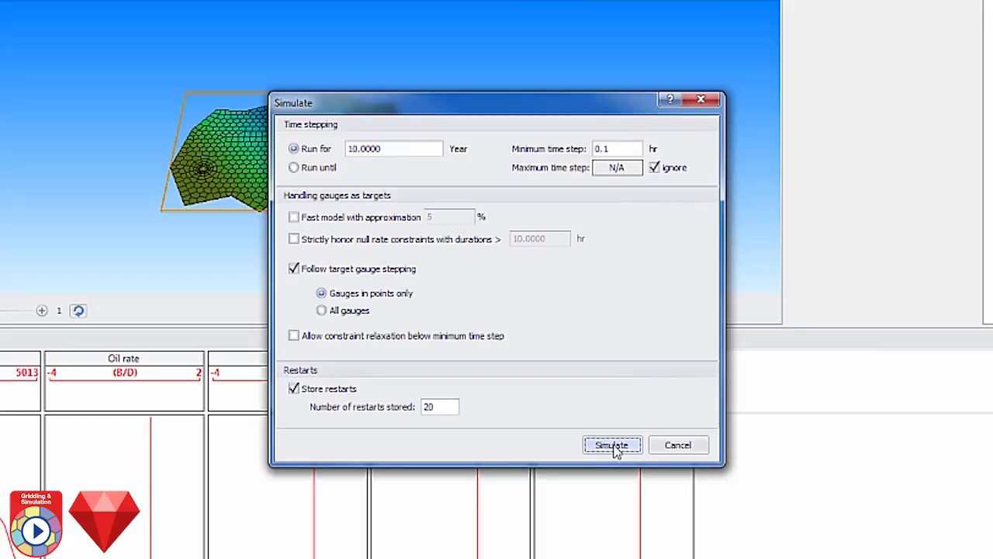
left_click(611, 445)
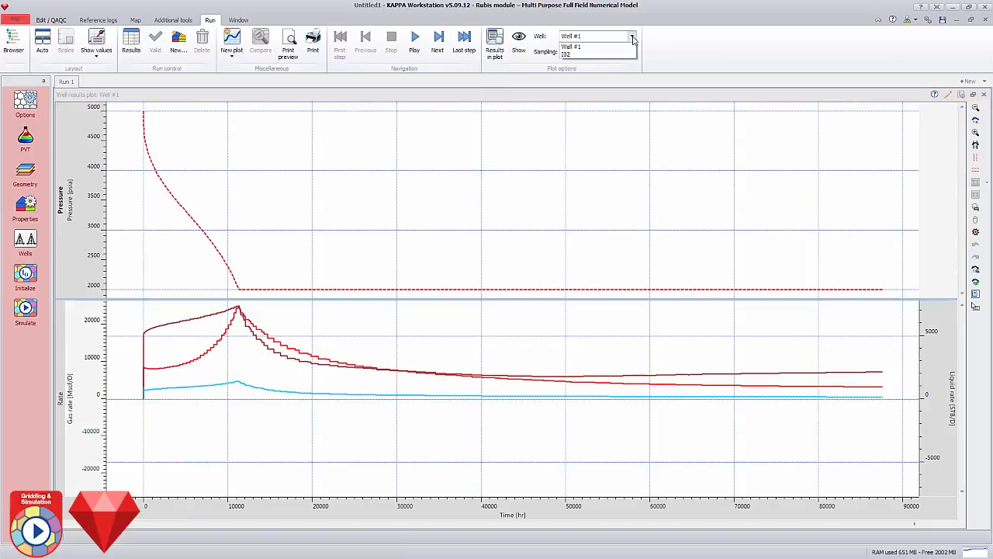
Check I02 results, return to Well #1, and add GOR and water cut gauges
left_click(570, 54)
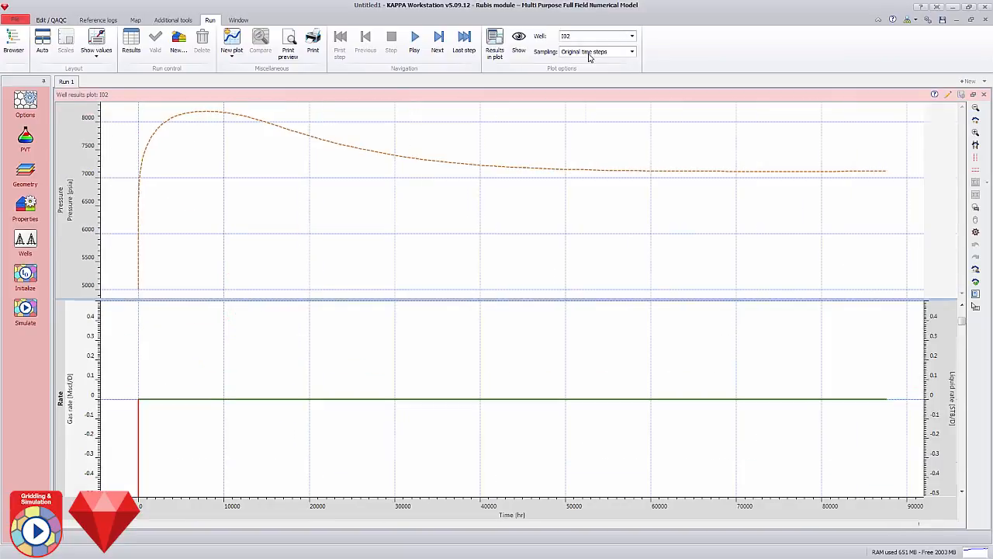
left_click(631, 36)
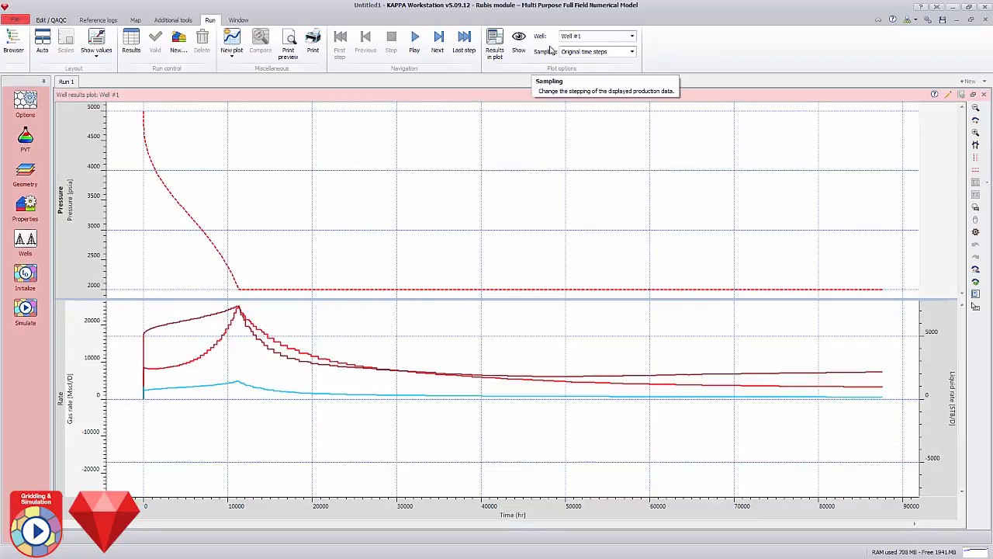
left_click(495, 43)
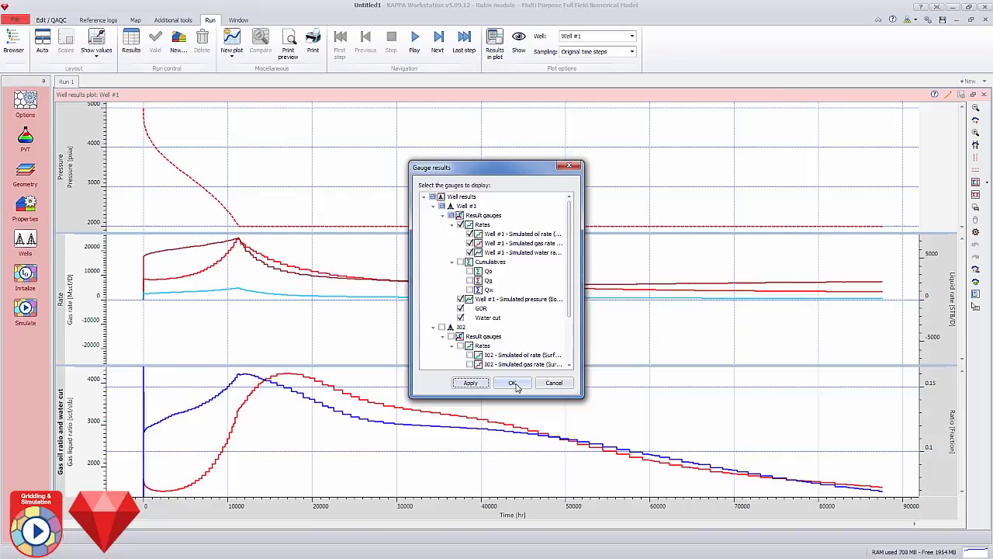
left_click(512, 382)
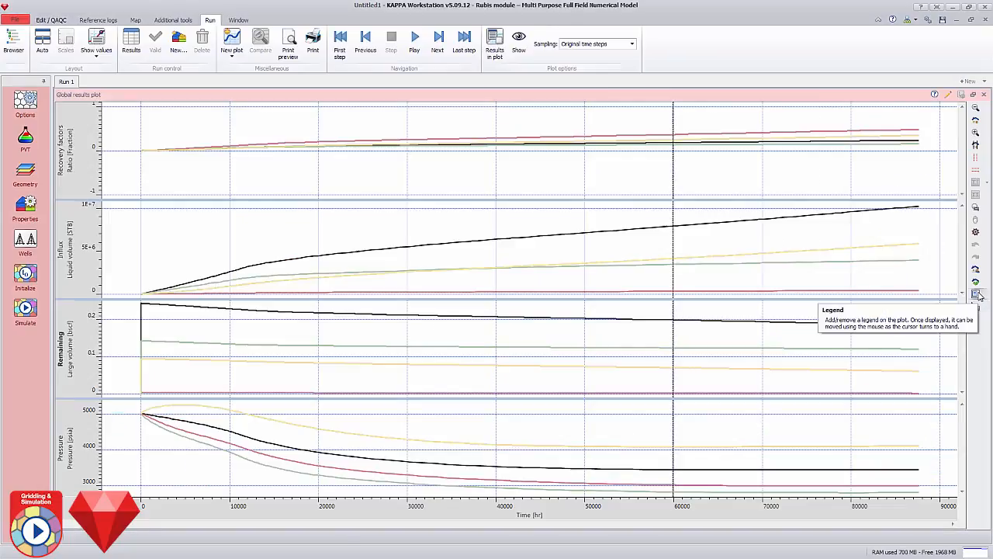
Add a legend to the global results plot of recovery factors, influx and pressure
left_click(976, 294)
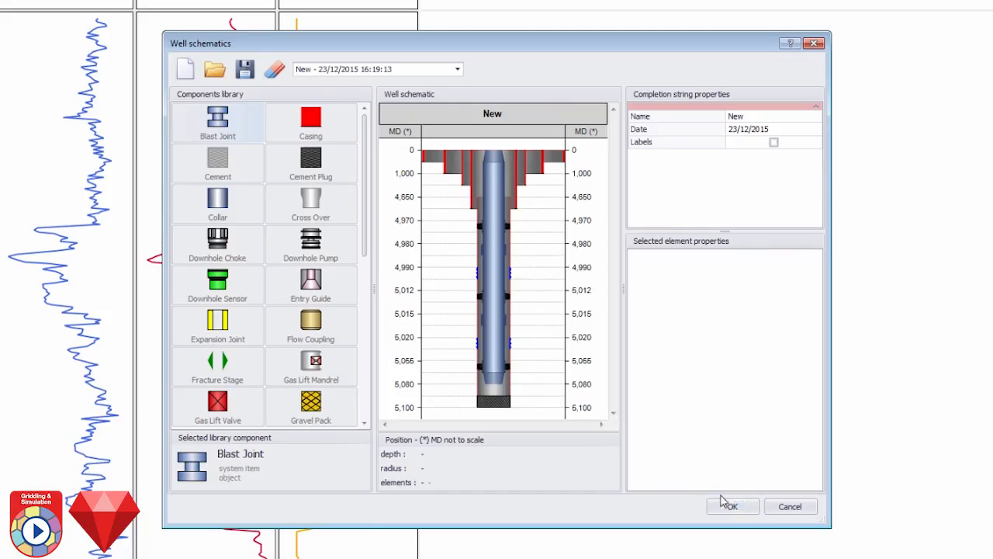
Close the Well schematics dialog showing the completion string down to 5,100 ft
left_click(727, 505)
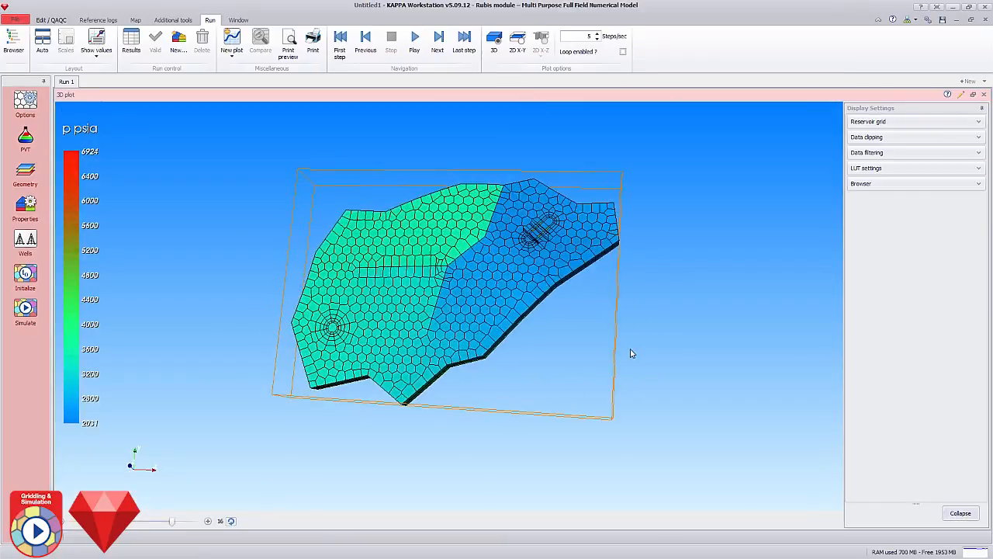
Show water saturation on a 2D X-Y horizontal section at about 6047 ft depth
left_click(518, 40)
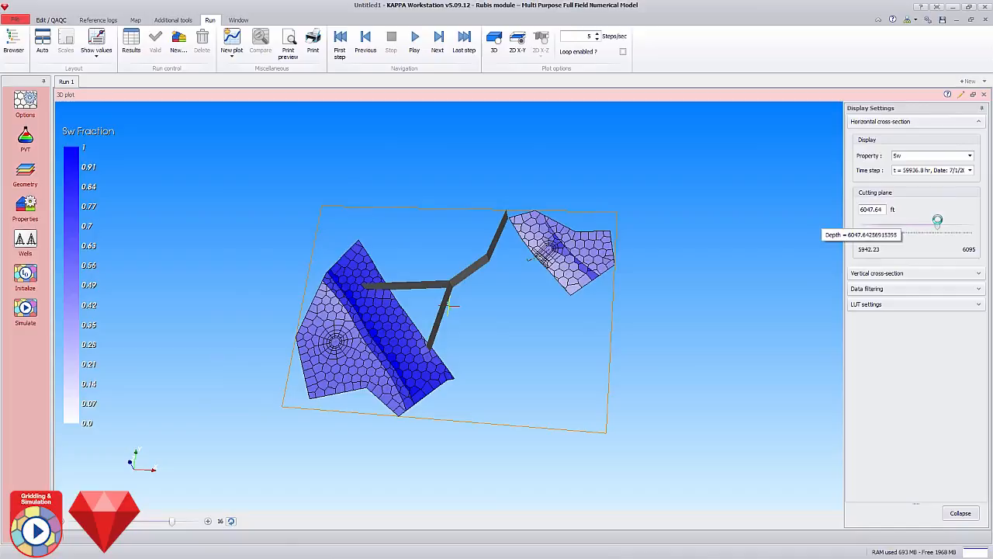
left_click_drag(937, 221, 954, 225)
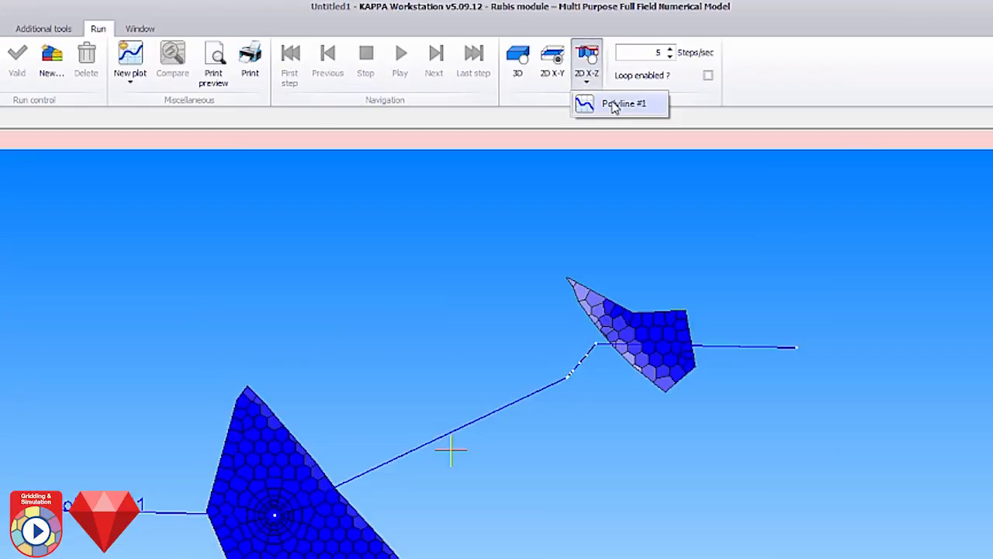
Display the 2D X-Z vertical saturation section along Polyline #1 through the well
left_click(616, 104)
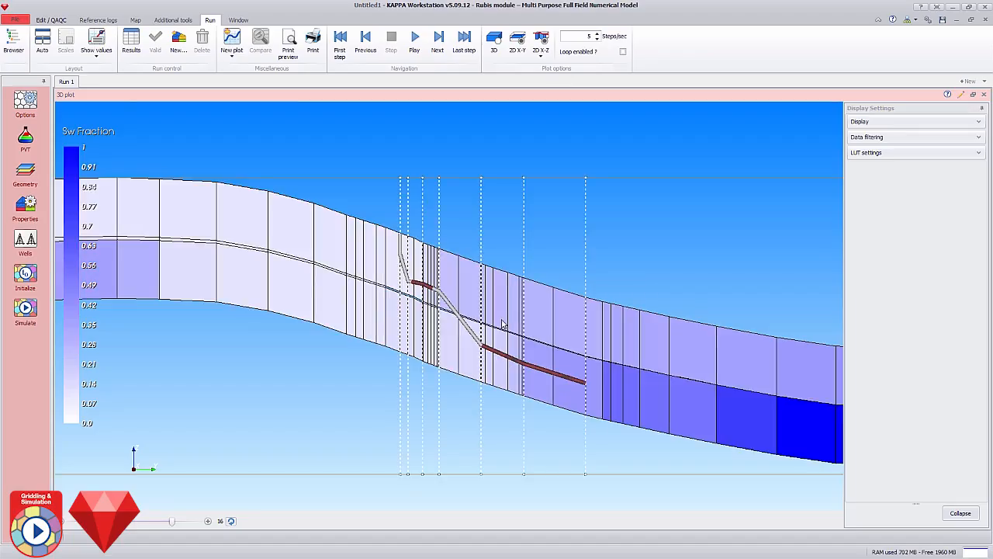
left_click(494, 39)
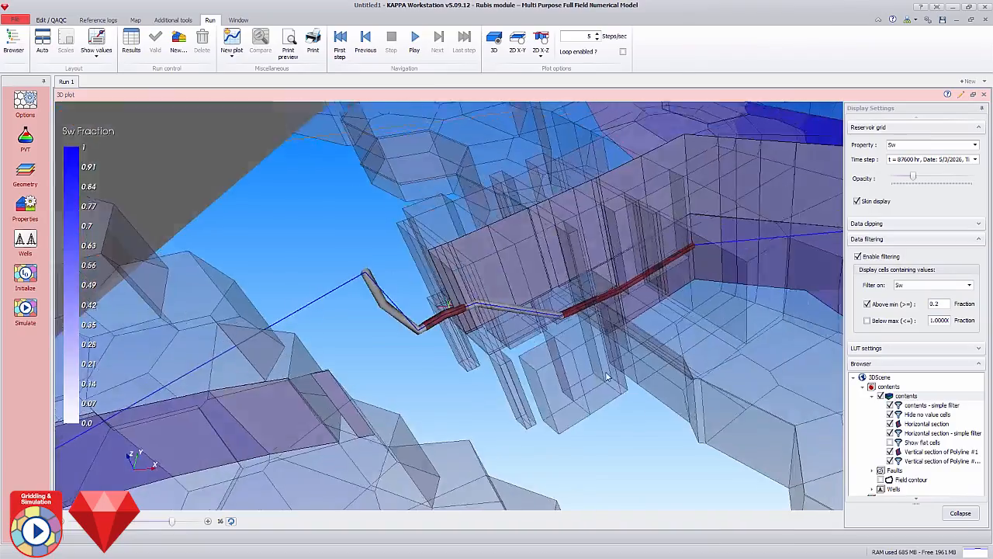
Colour the reservoir grid by pressure (p) and increase its opacity
left_click_drag(605, 376, 586, 357)
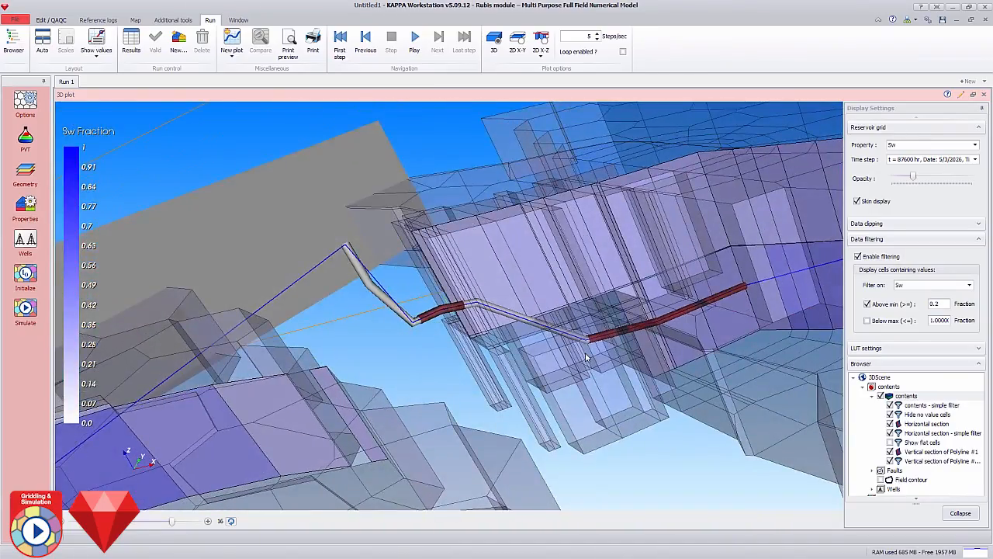
left_click(931, 144)
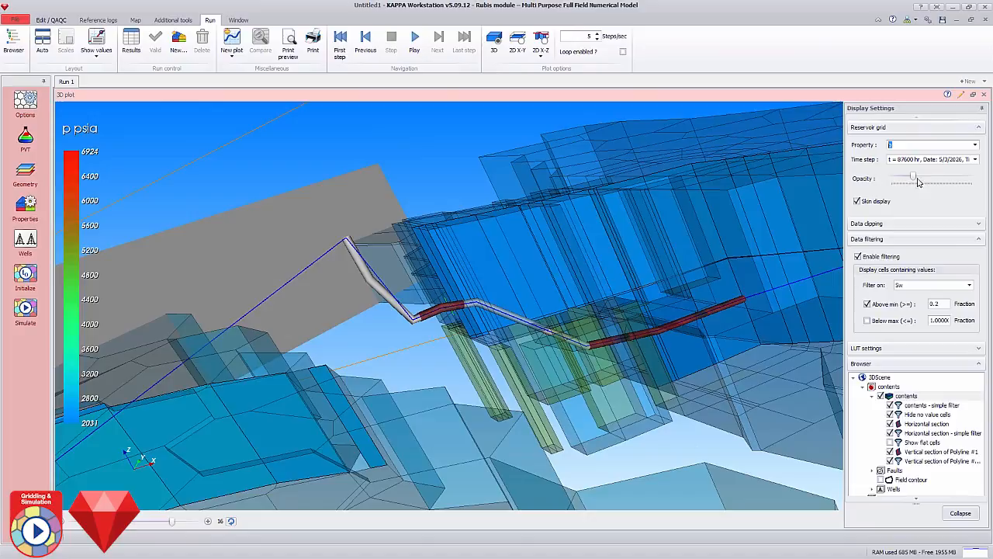
left_click_drag(912, 182, 936, 182)
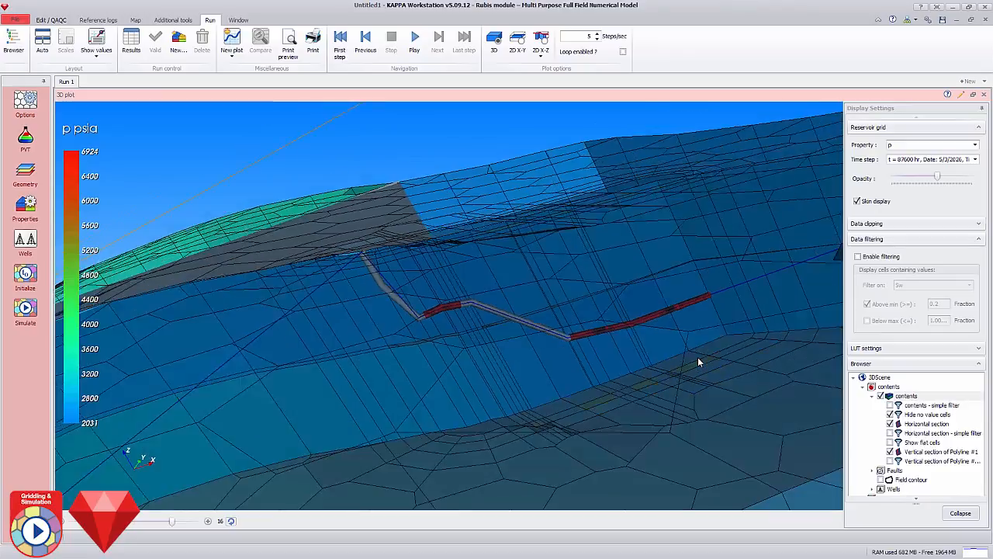
Play the pressure animation through the simulation time steps to about 18,442 hours
left_click(414, 40)
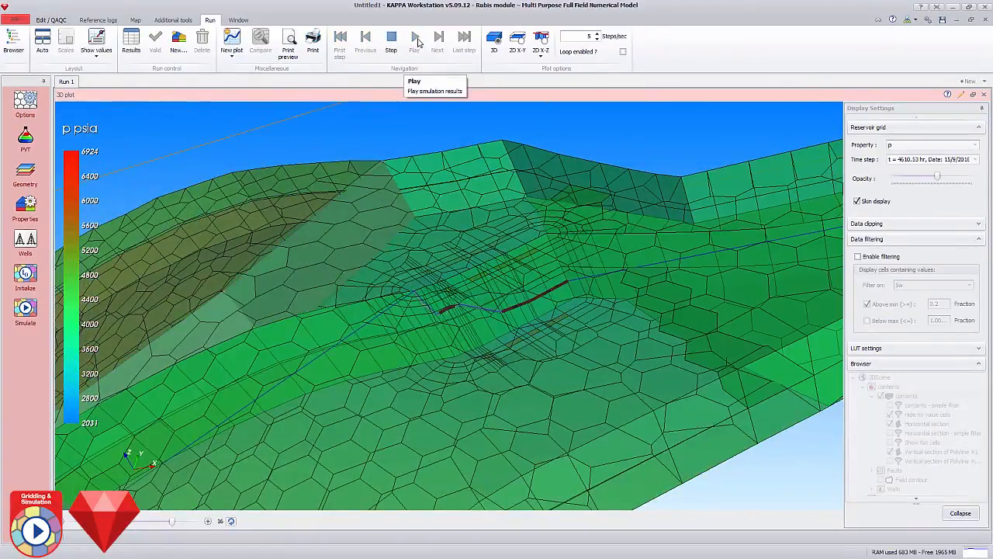
left_click(416, 36)
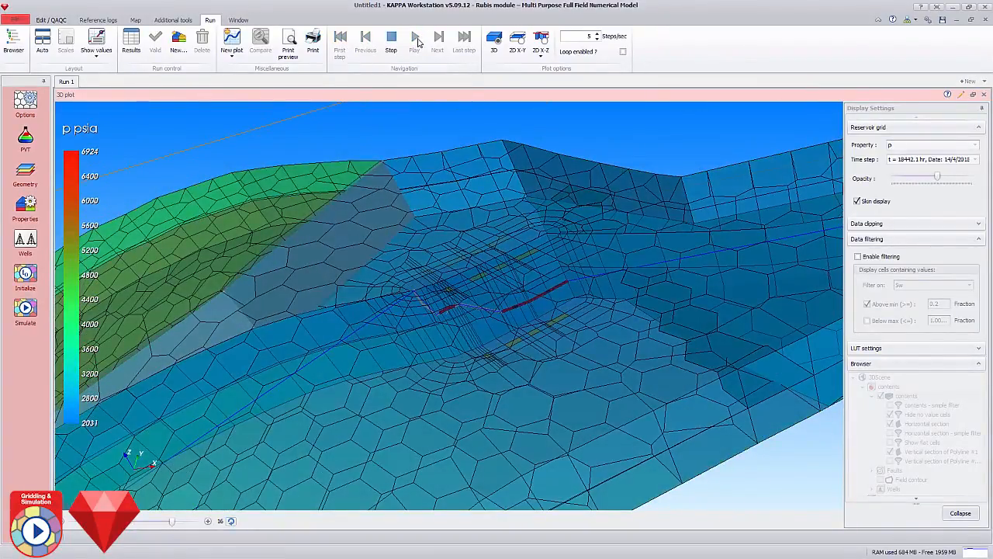